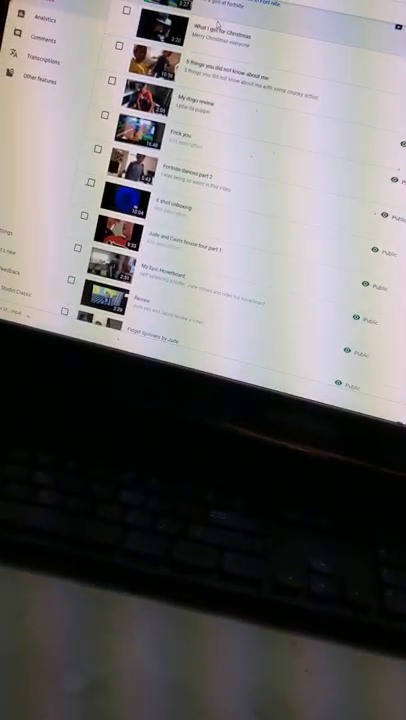
- Confirm permanent deletion of the Review video from the channel uploads
scroll("up", 3)
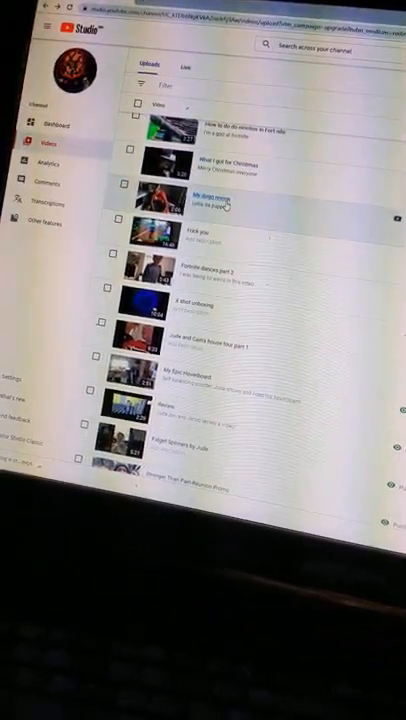
scroll("down", 3)
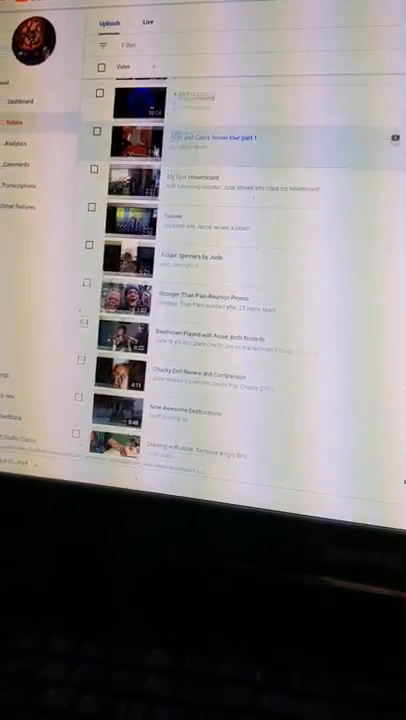
scroll("down", 3)
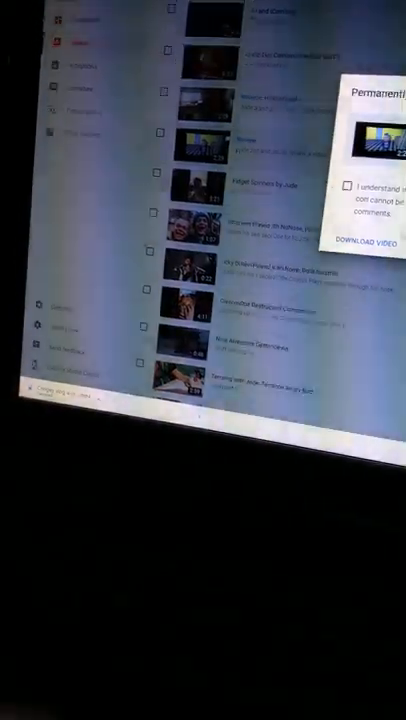
left_click(285, 194)
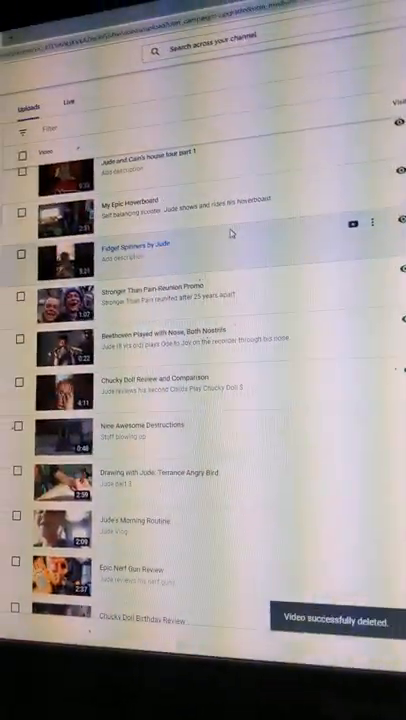
scroll("up", 3)
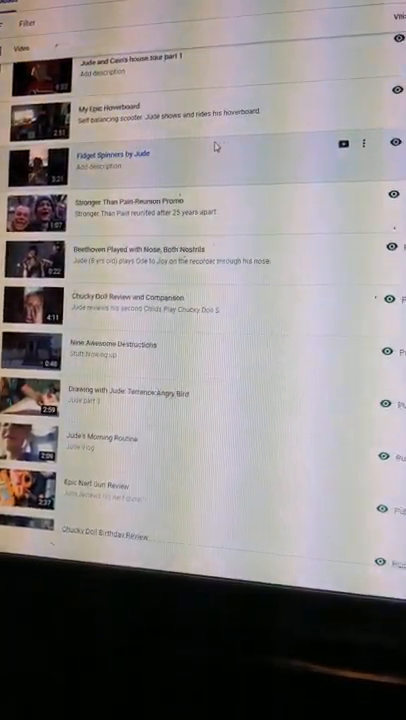
scroll("down", 3)
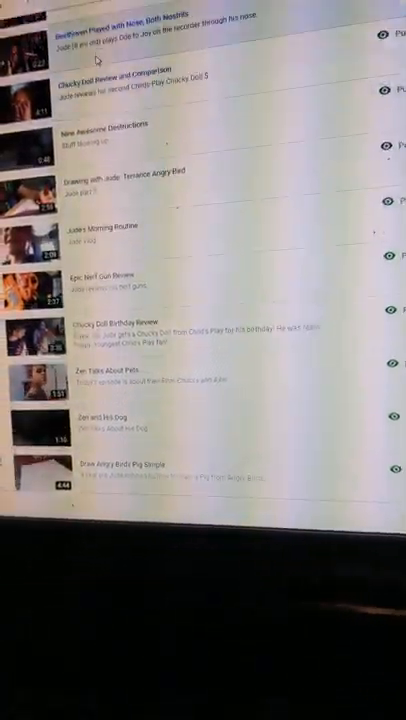
scroll("down", 3)
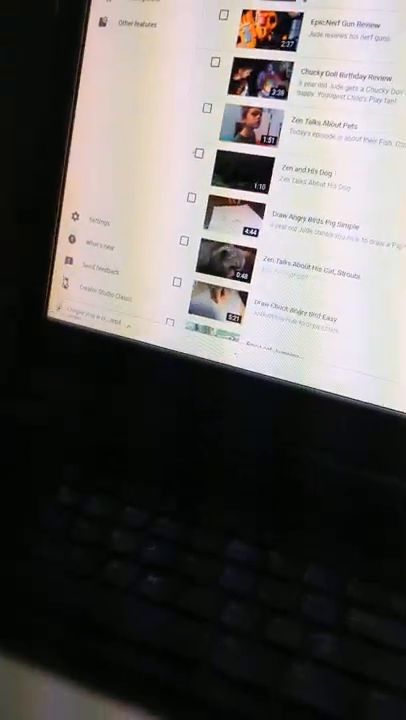
scroll("up", 3)
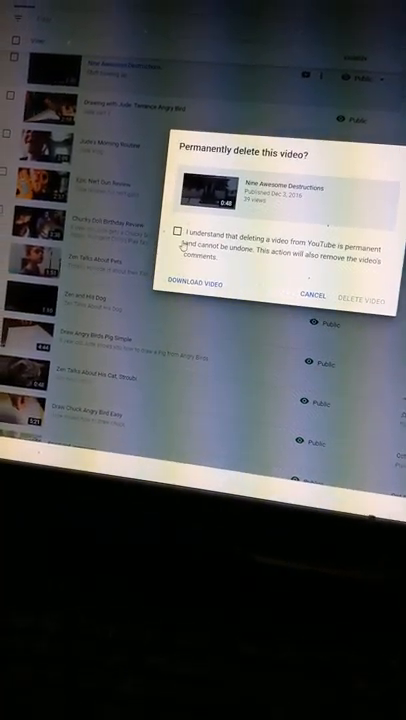
- Acknowledge and permanently delete Nine Awesome Destructions and Zen Talks About Pets
left_click(311, 295)
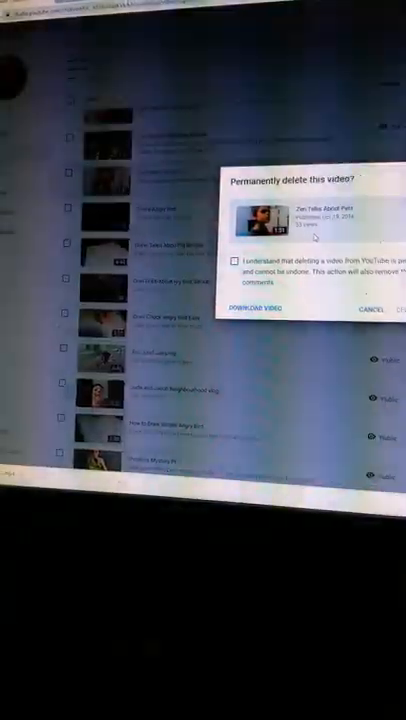
left_click(236, 253)
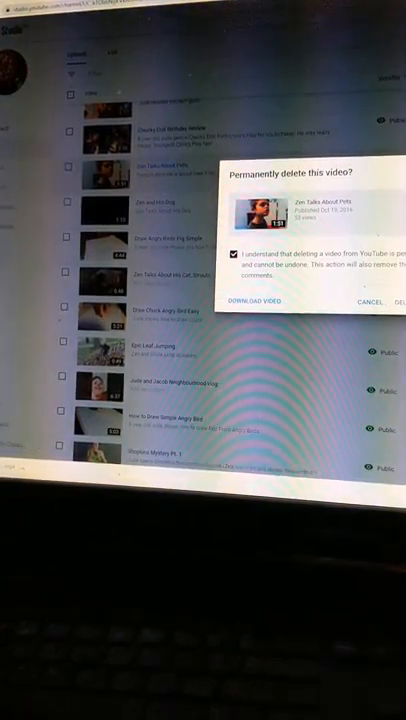
left_click(390, 302)
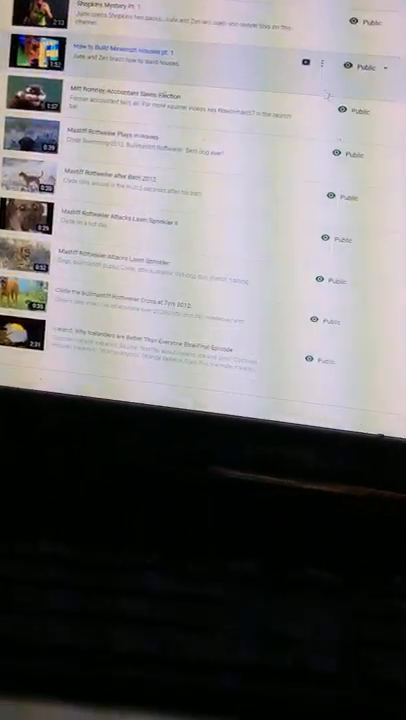
scroll("up", 3)
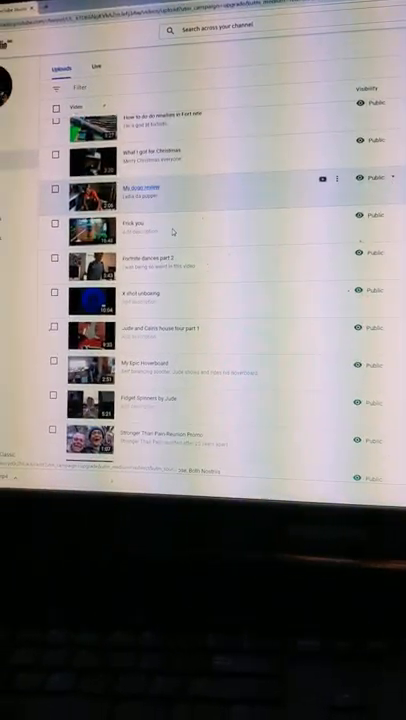
- Scroll the uploads list down toward Jude's Morning Routine
scroll("down", 3)
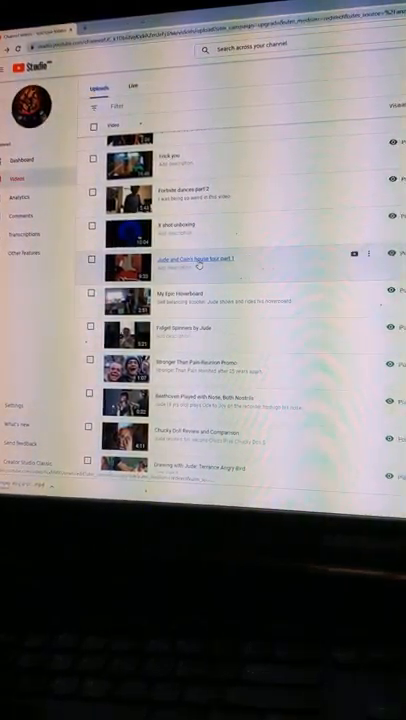
scroll("down", 3)
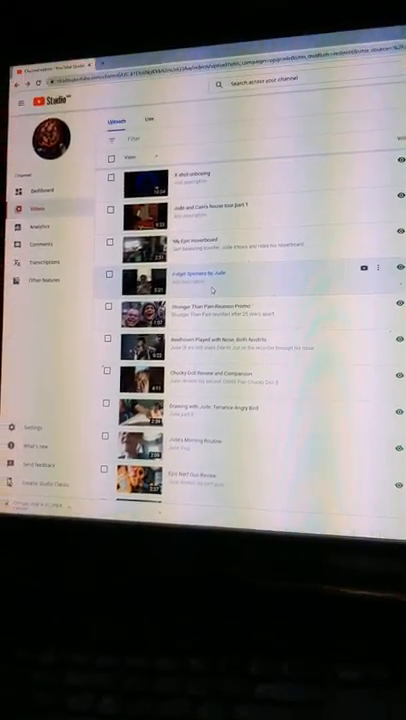
scroll("down", 3)
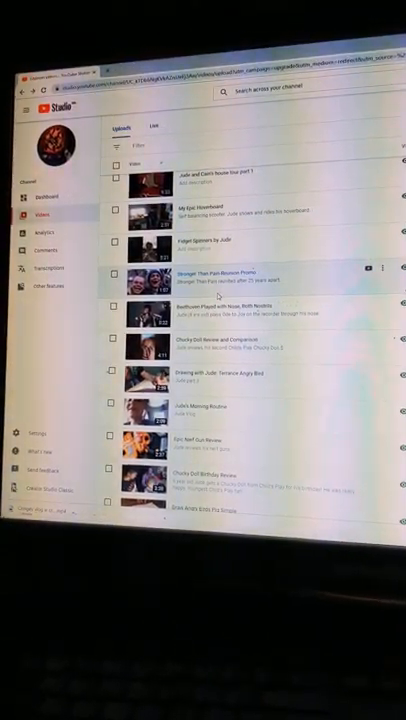
scroll("down", 3)
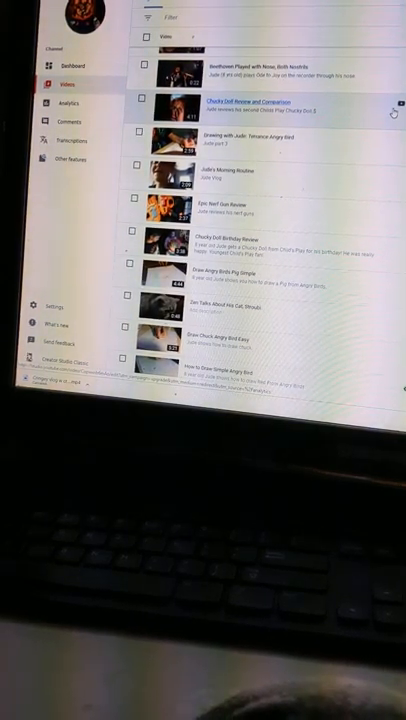
scroll("down", 3)
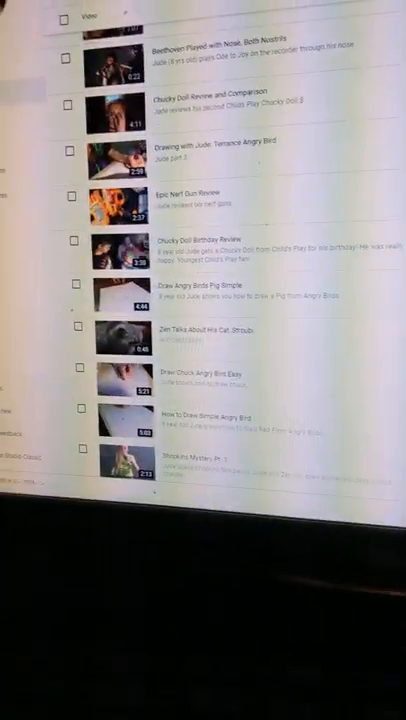
- Show the Options actions menu for the Epic Nerf Gun Review video
scroll("down", 3)
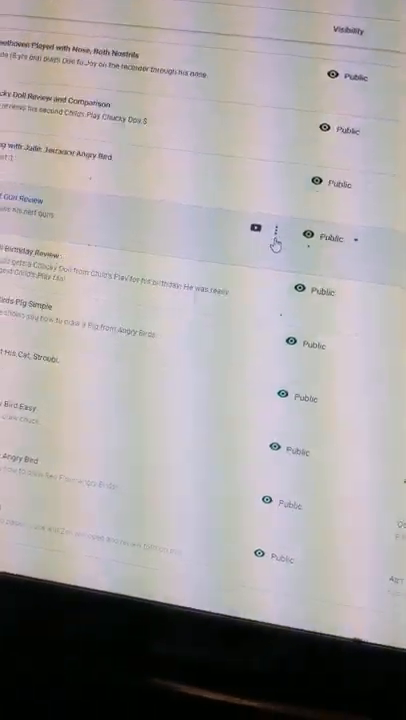
left_click(280, 228)
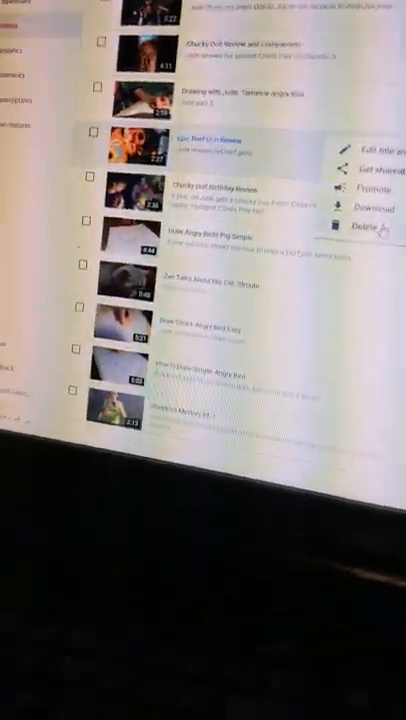